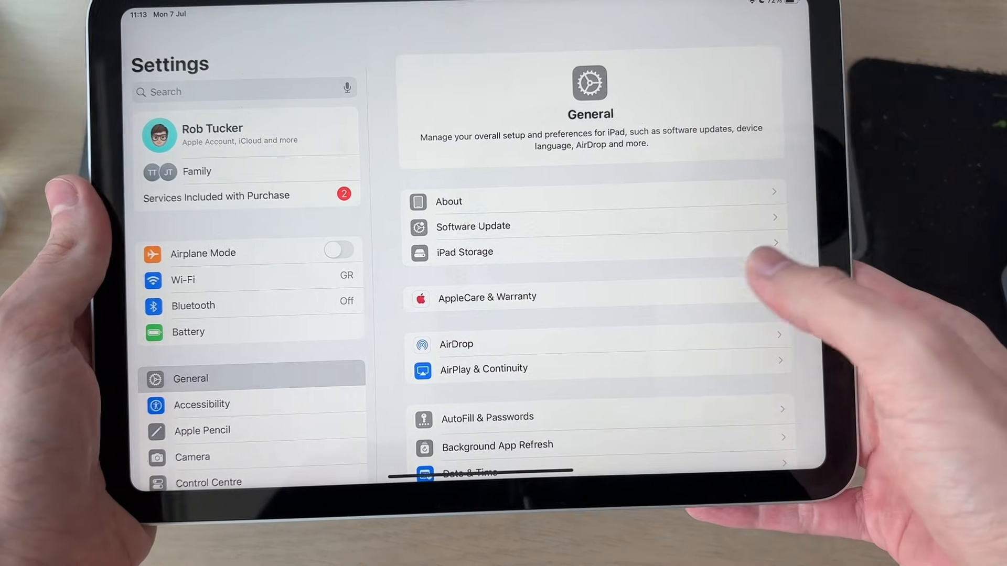
Step: Launch Settings from the Home Screen, returning to the General page
left_click(464, 252)
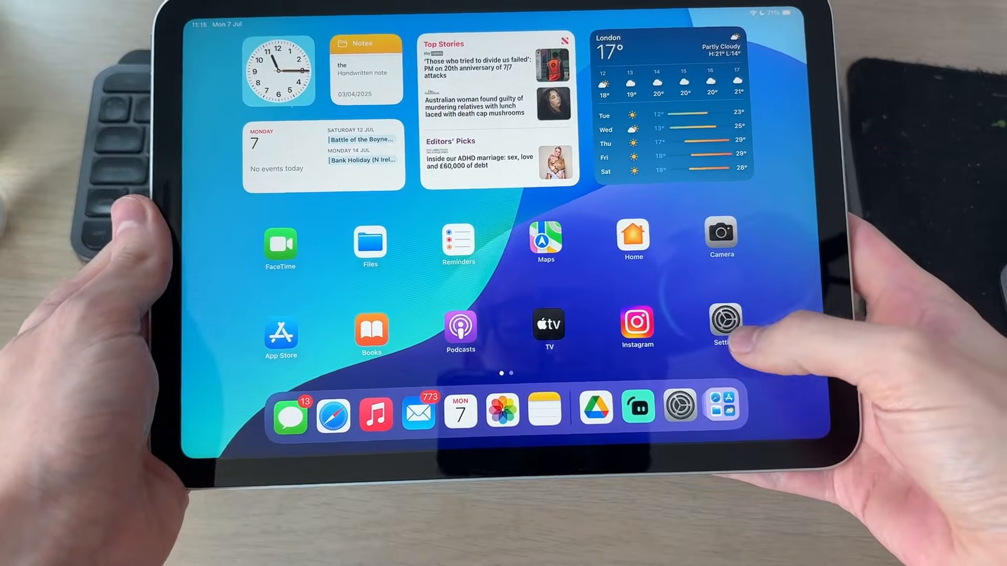
left_click(722, 320)
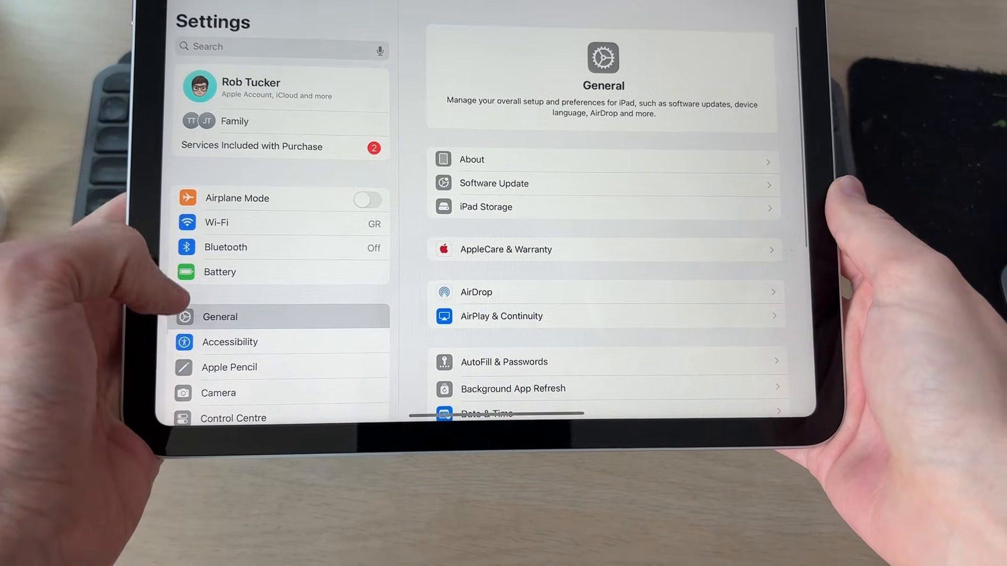